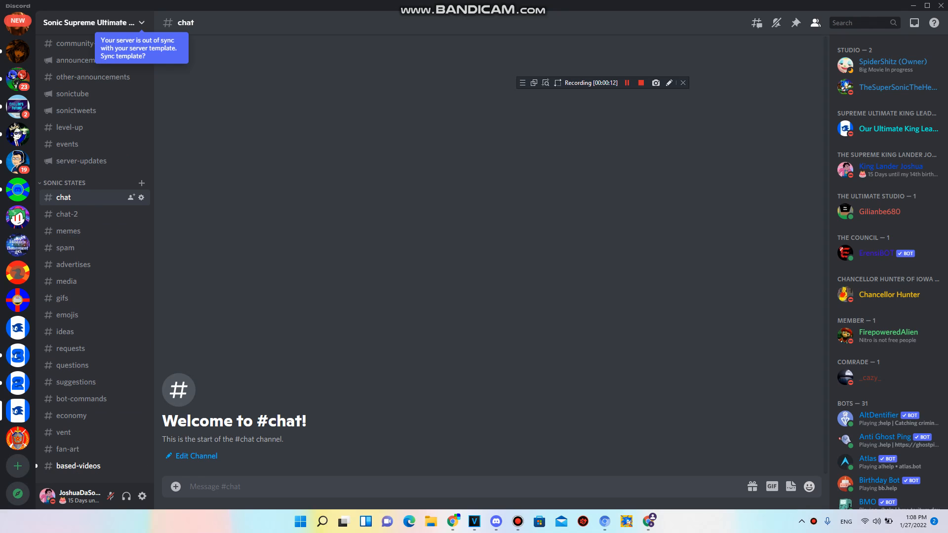
Step through the #chat-2 and #memes channels and land on the empty #advertises channel.
click(66, 214)
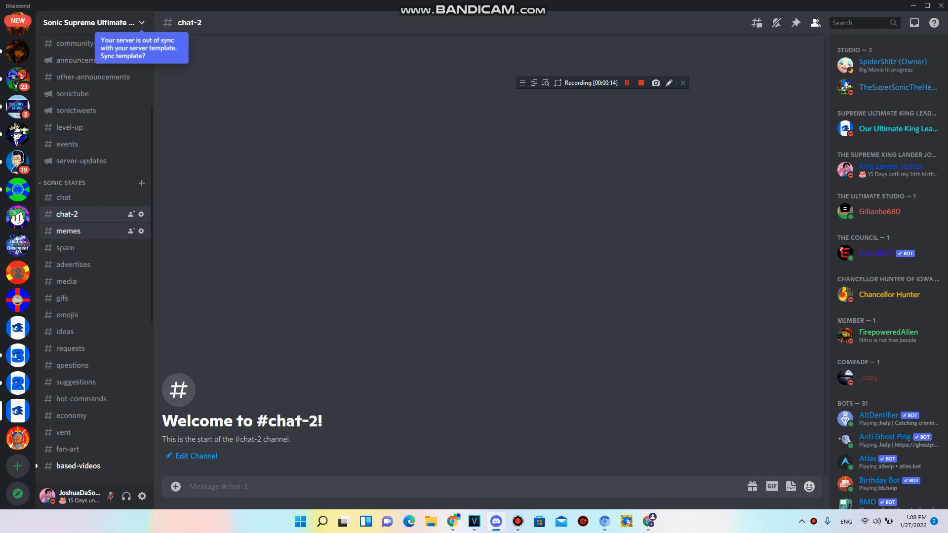
click(68, 231)
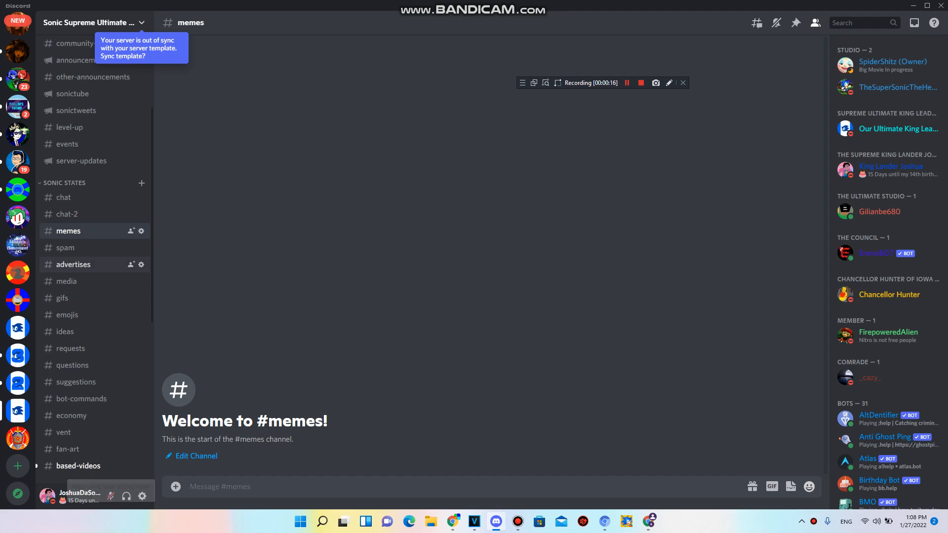
click(73, 264)
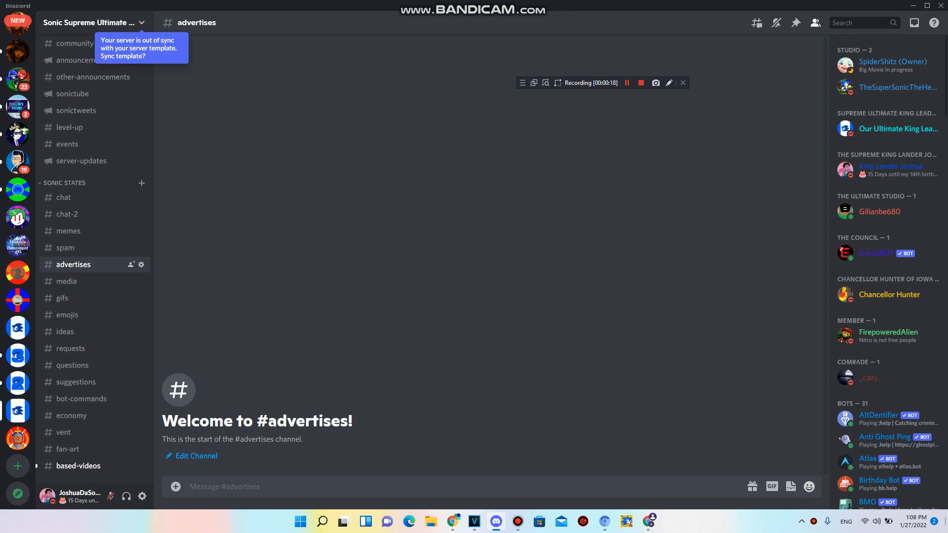
scroll(down, 3)
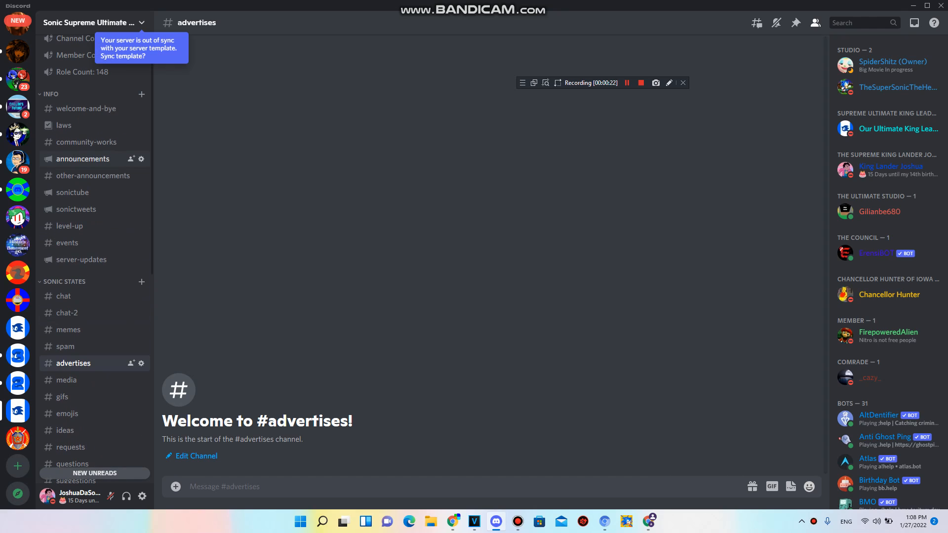
View the empty #announcements channel, then return to #chat under SONIC STATES.
click(83, 158)
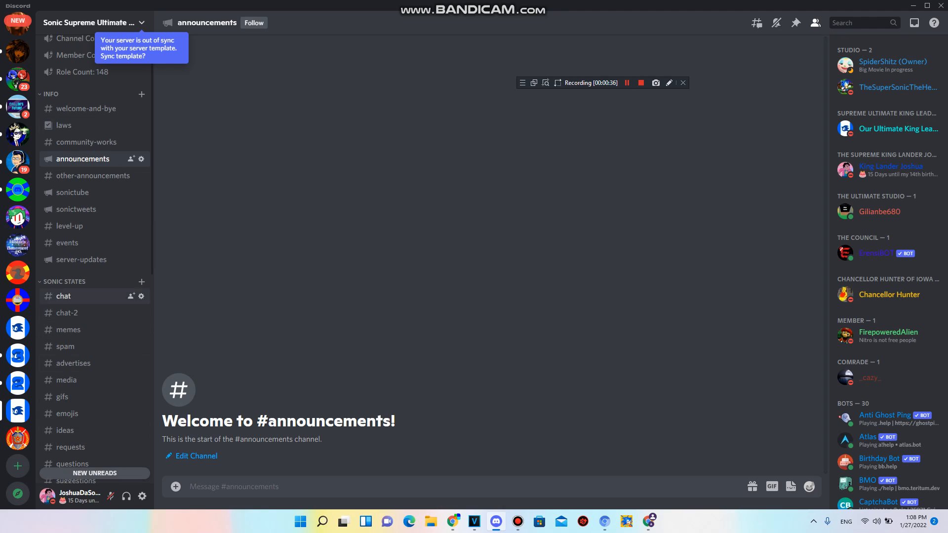
click(63, 296)
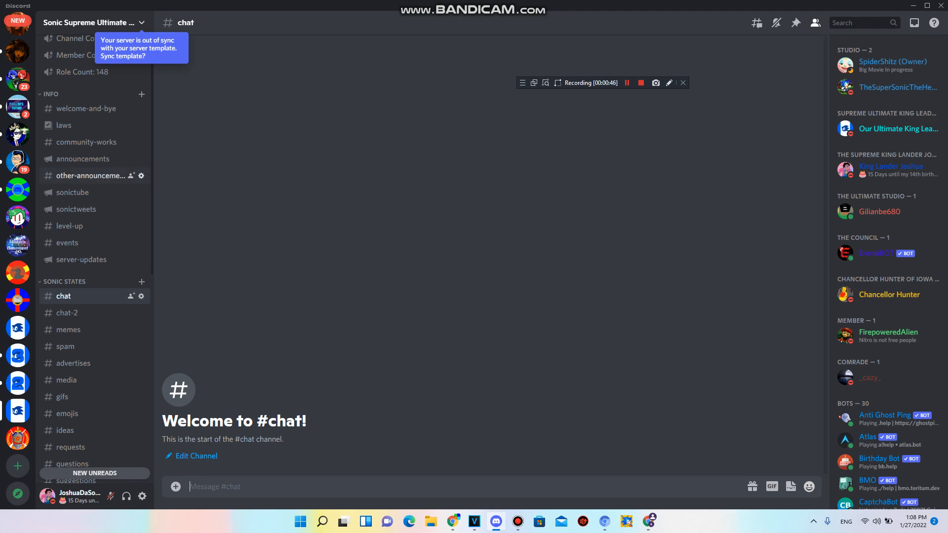
Browse the #laws channel's rules, punishment list and permanent server invite links.
click(63, 126)
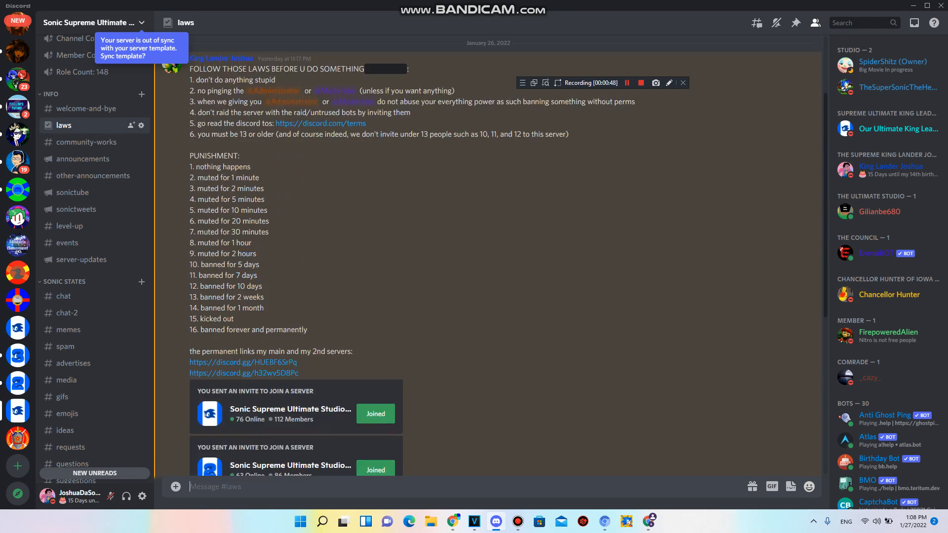
scroll(up, 3)
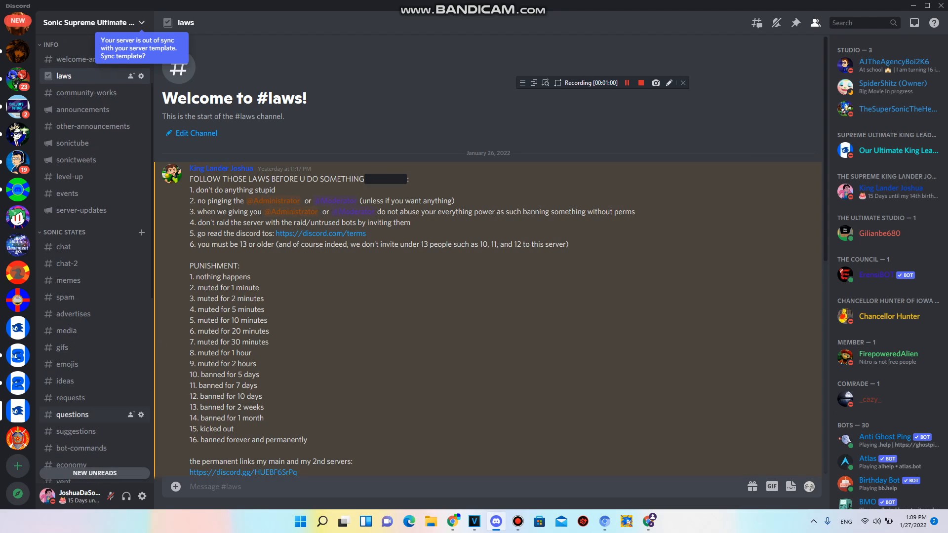
scroll(down, 3)
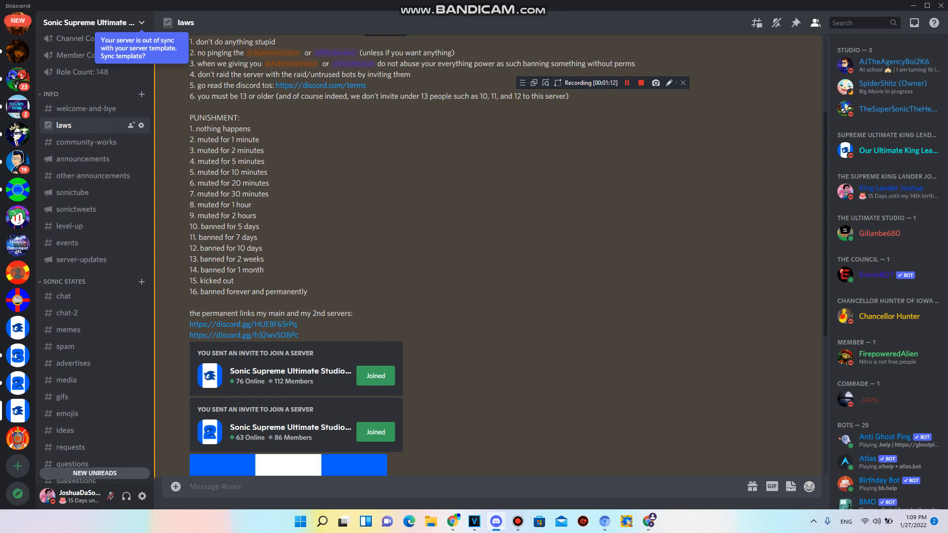
click(626, 83)
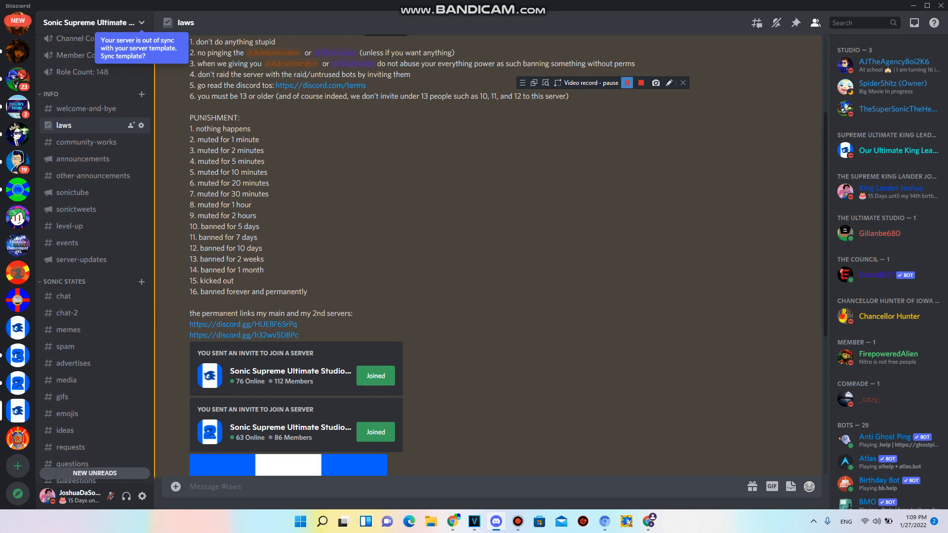